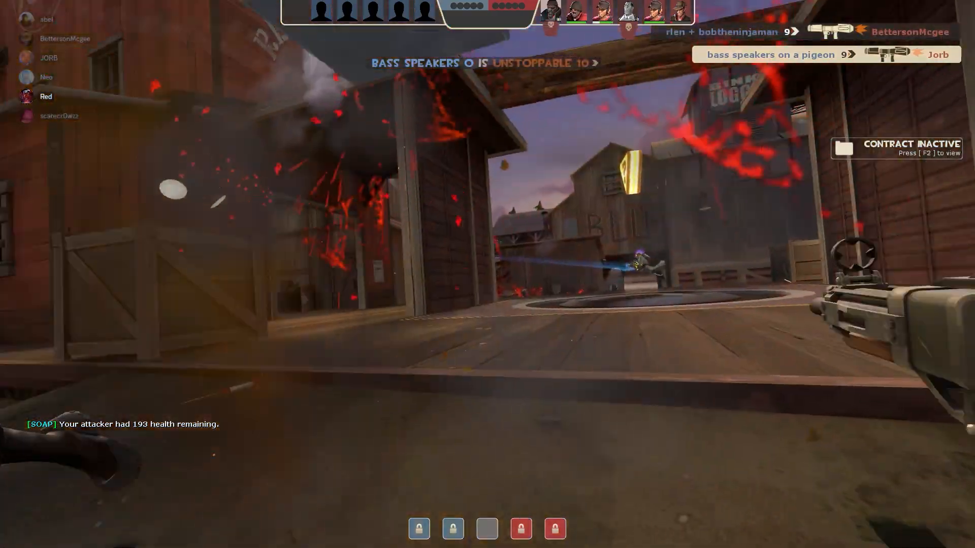
- Check the scoreboard while playing out the round on the logging map as Soldier
key(tab)
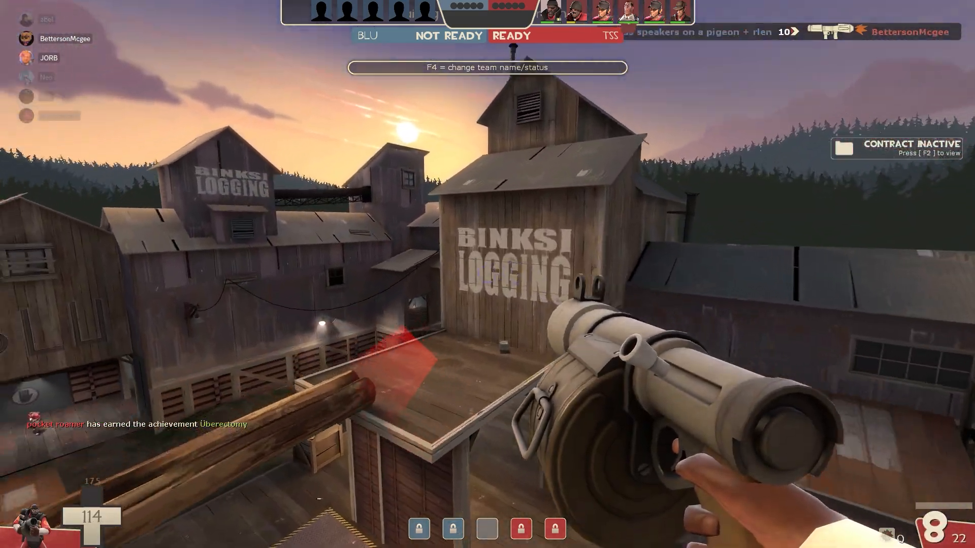
mouse_move(488, 274)
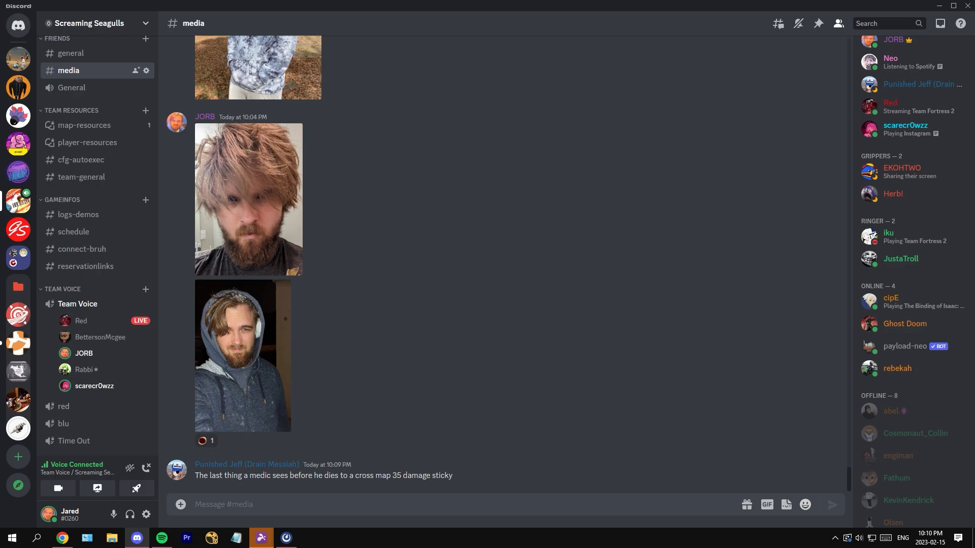
- Switch from the Discord media channel back into the Team Fortress 2 match as Engineer
click(286, 538)
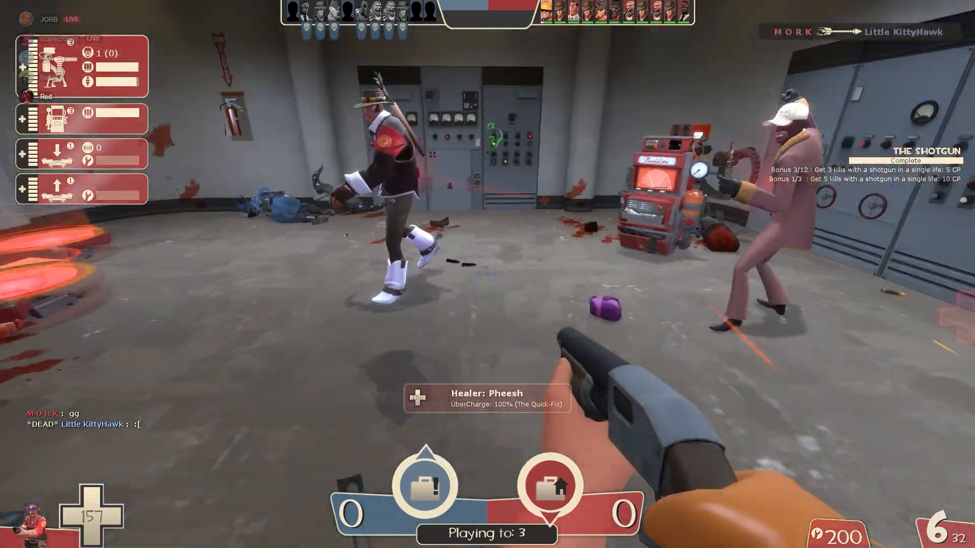
- Briefly show and hide the 2Fort match scoreboard, then resume play in the spawn room
key(tab)
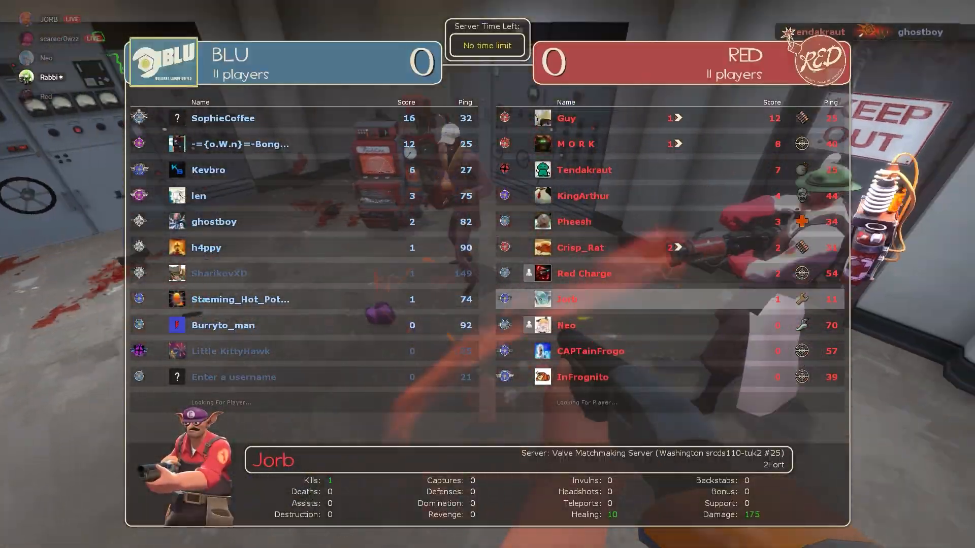
key(tab)
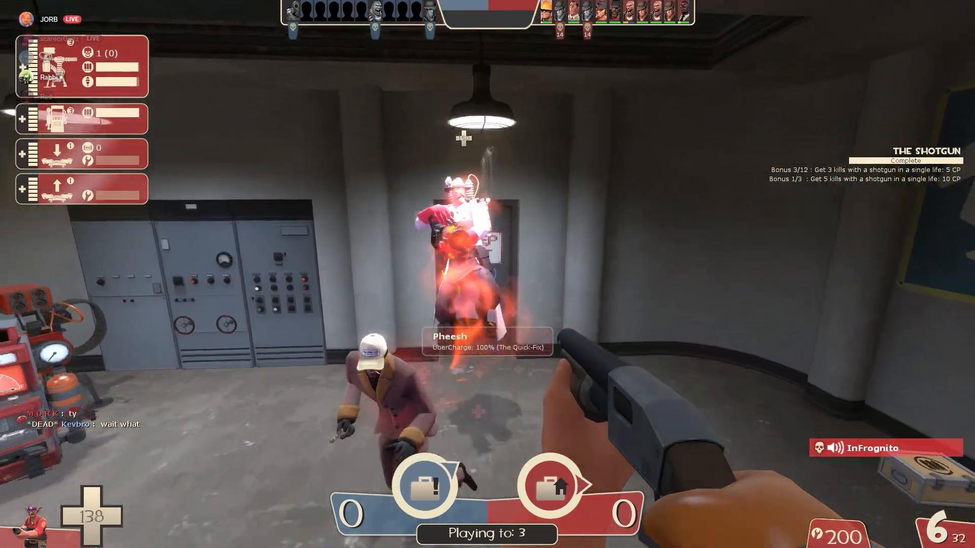
mouse_move(487, 274)
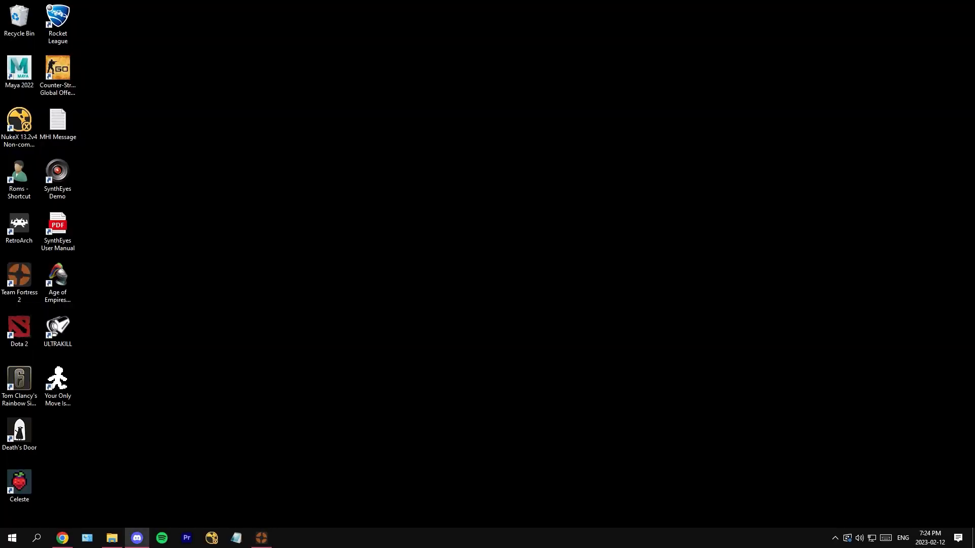
double_click(18, 278)
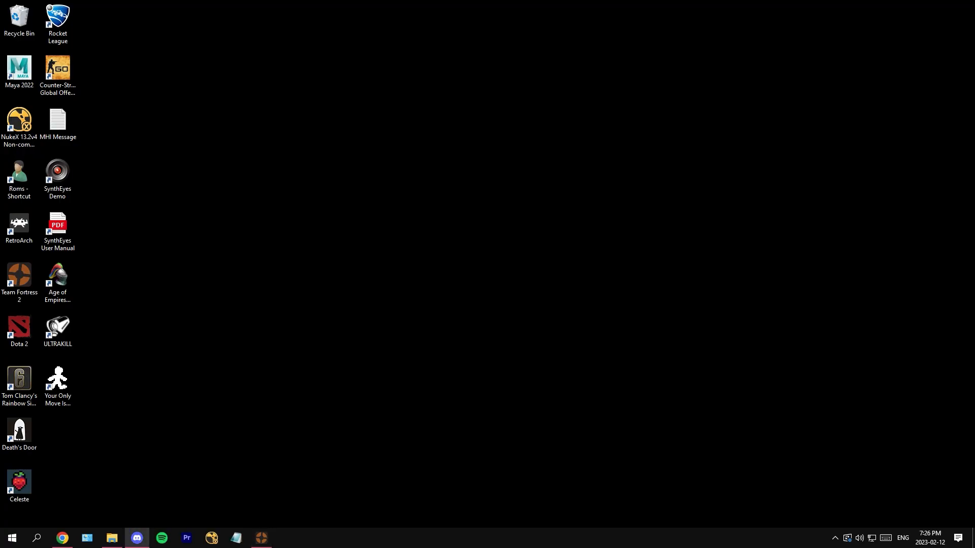
double_click(19, 278)
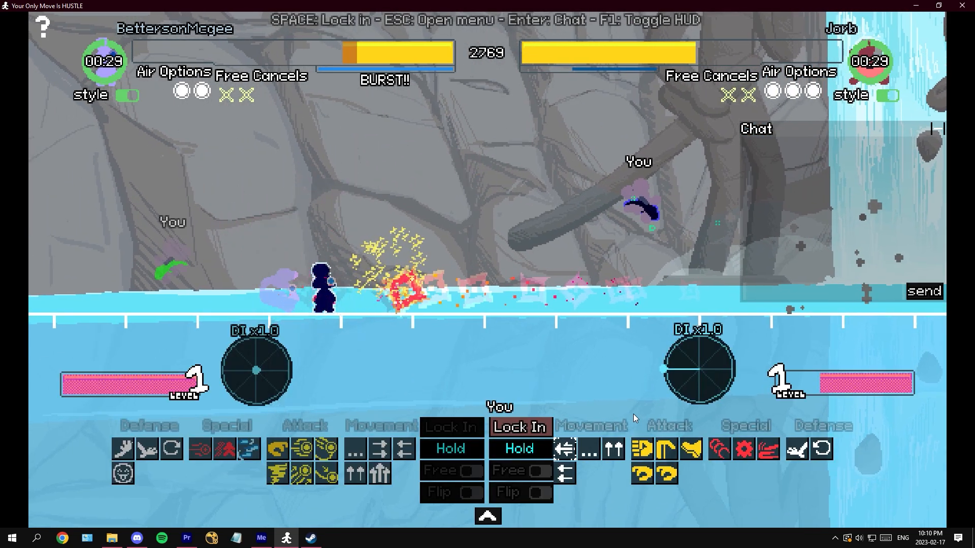
mouse_move(744, 449)
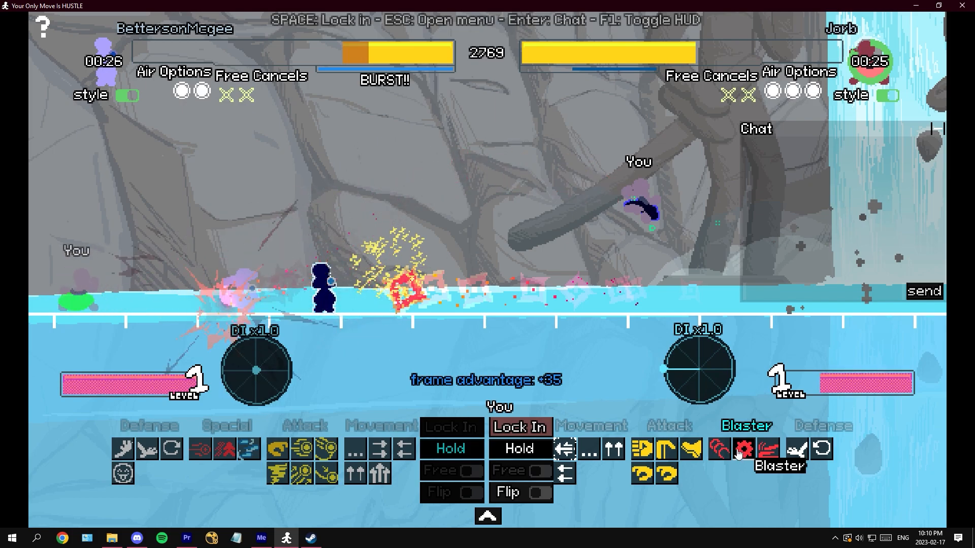
- Lock in moves over several turns until a 2-hit combo deals 1020 damage to BettersonMcgee
key(space)
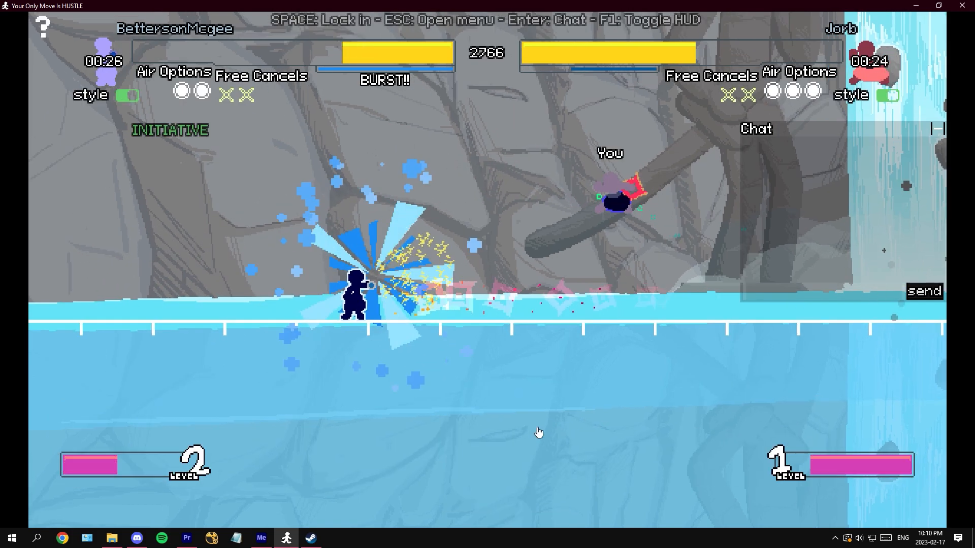
key(space)
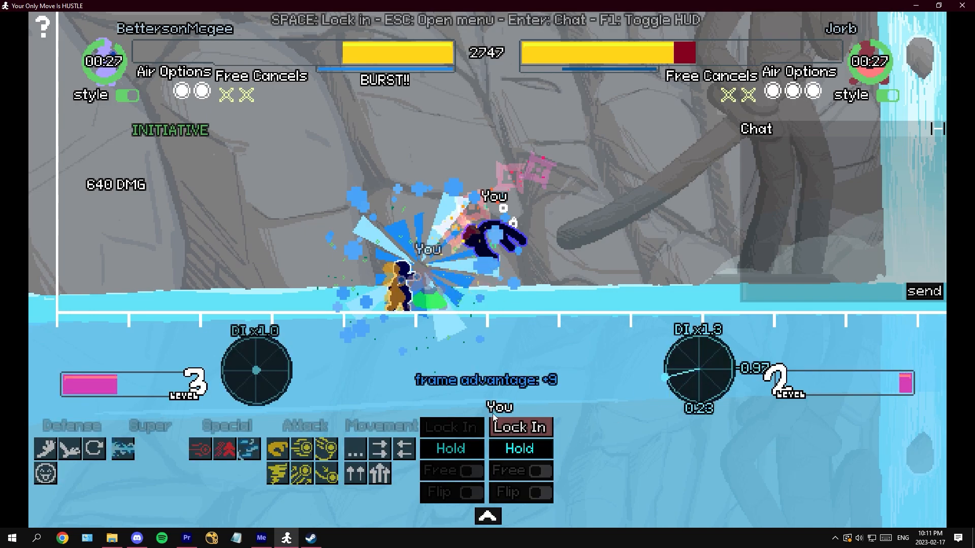
click(519, 428)
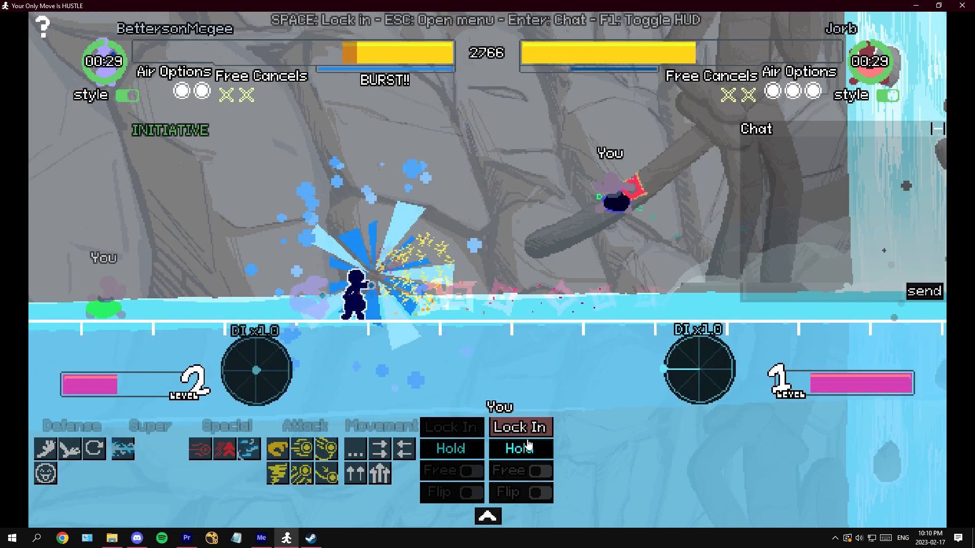
click(519, 427)
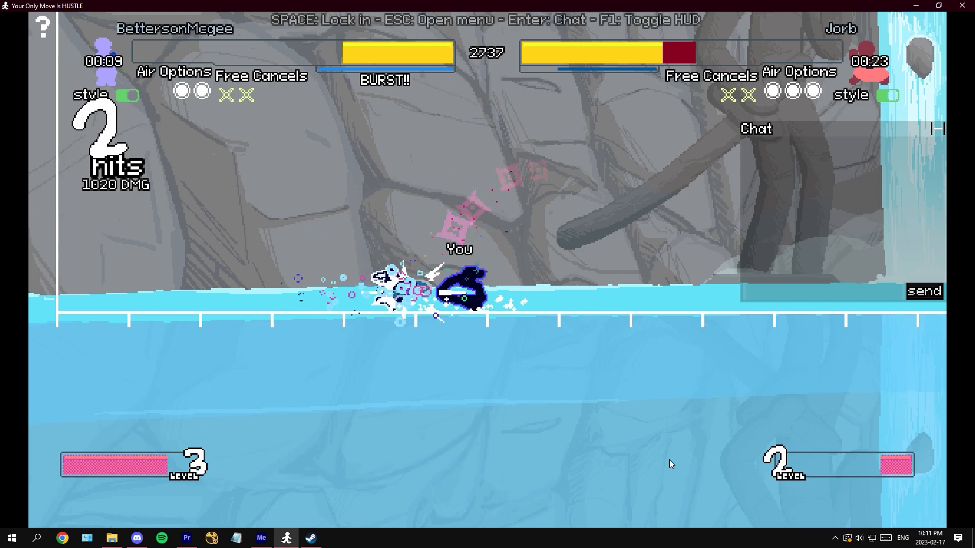
key(space)
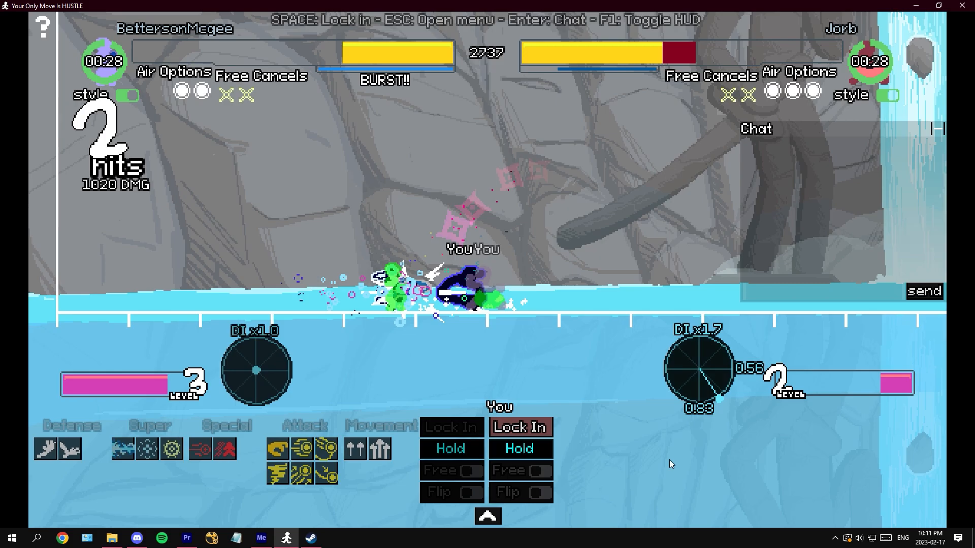